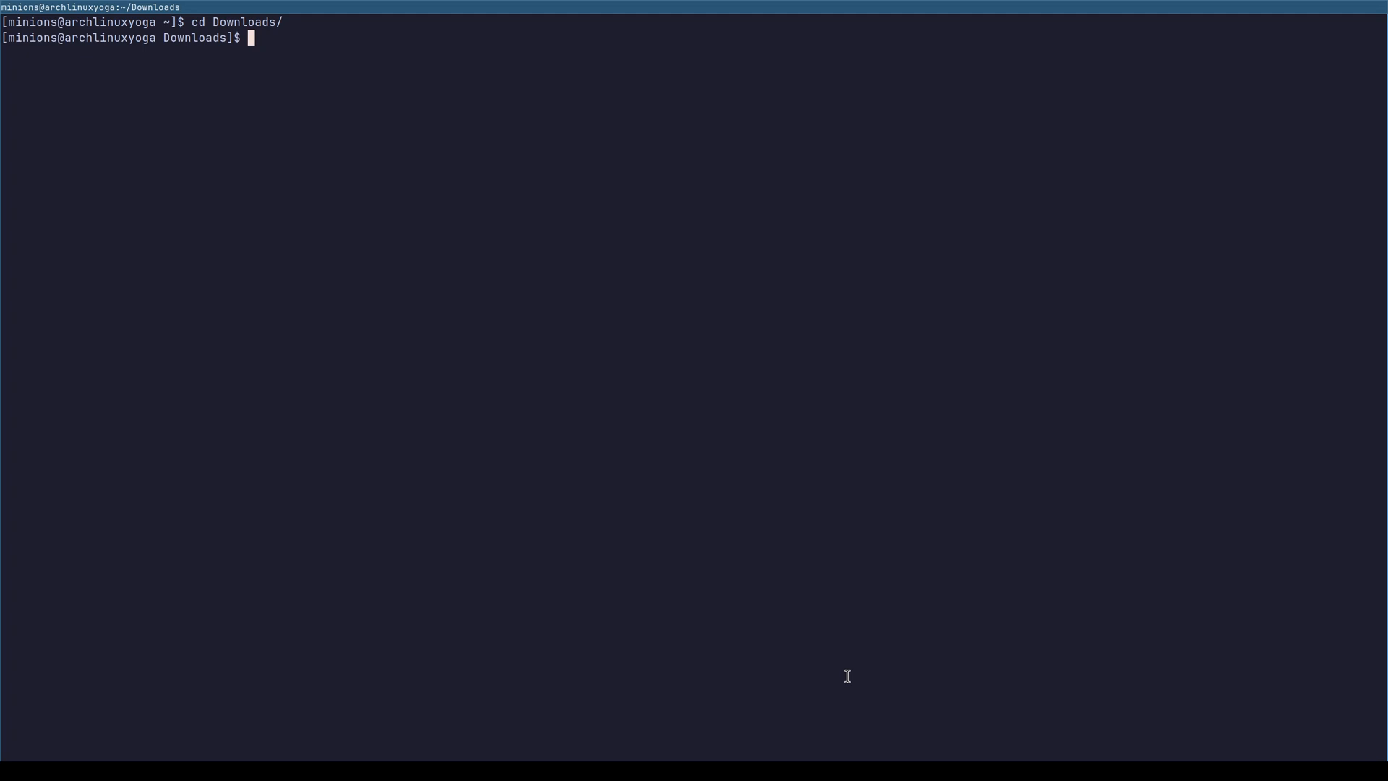
- Run 'sudo pacman -S feh' from the Downloads folder to install feh
type("sudo pacman -S feh")
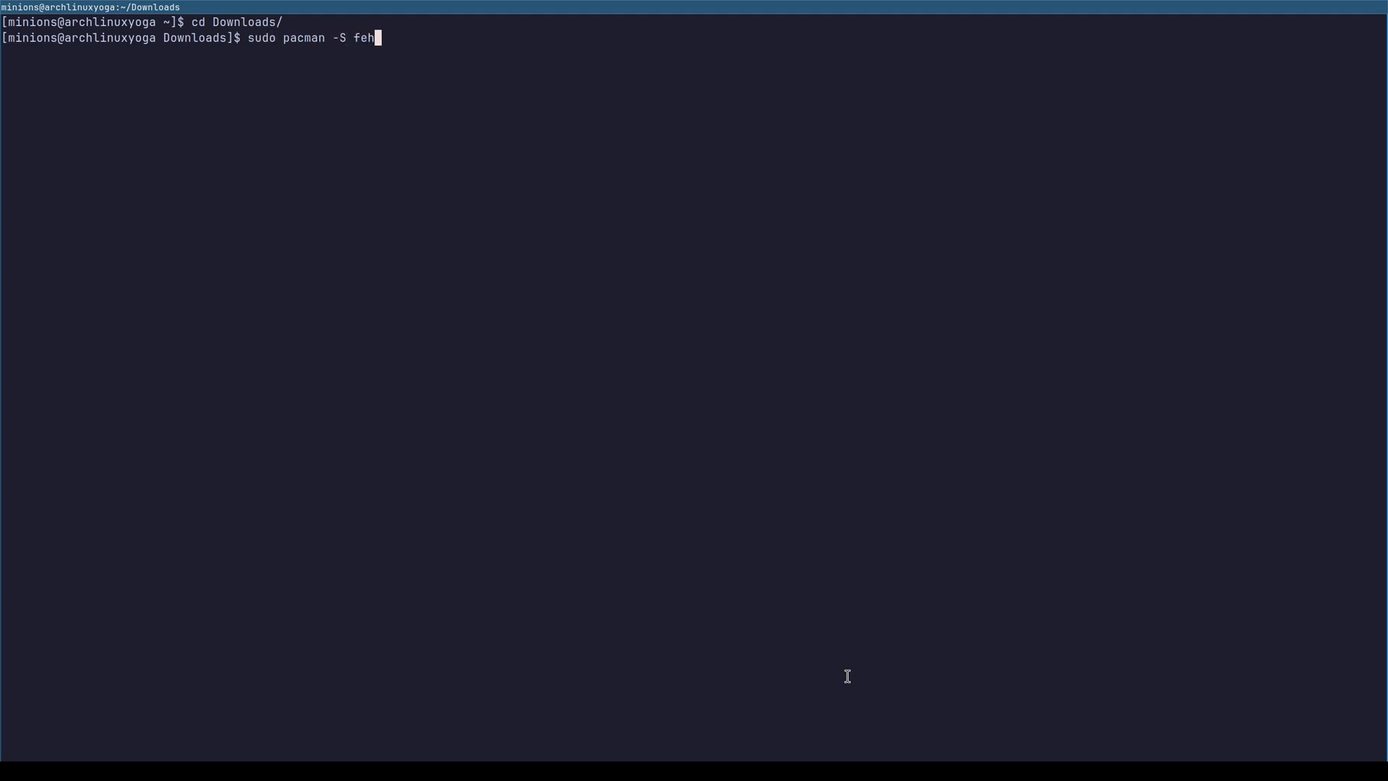
double_click(364, 38)
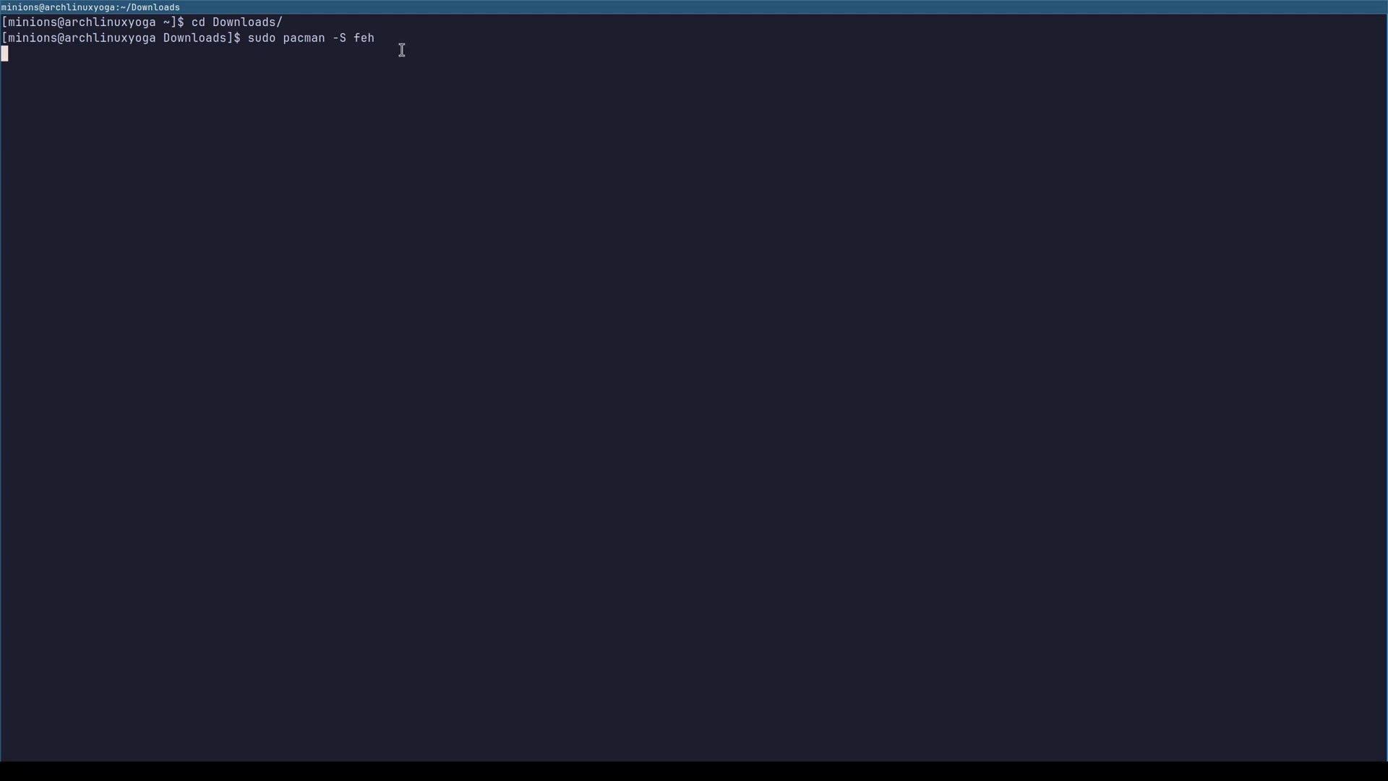
key("Return")
type("c")
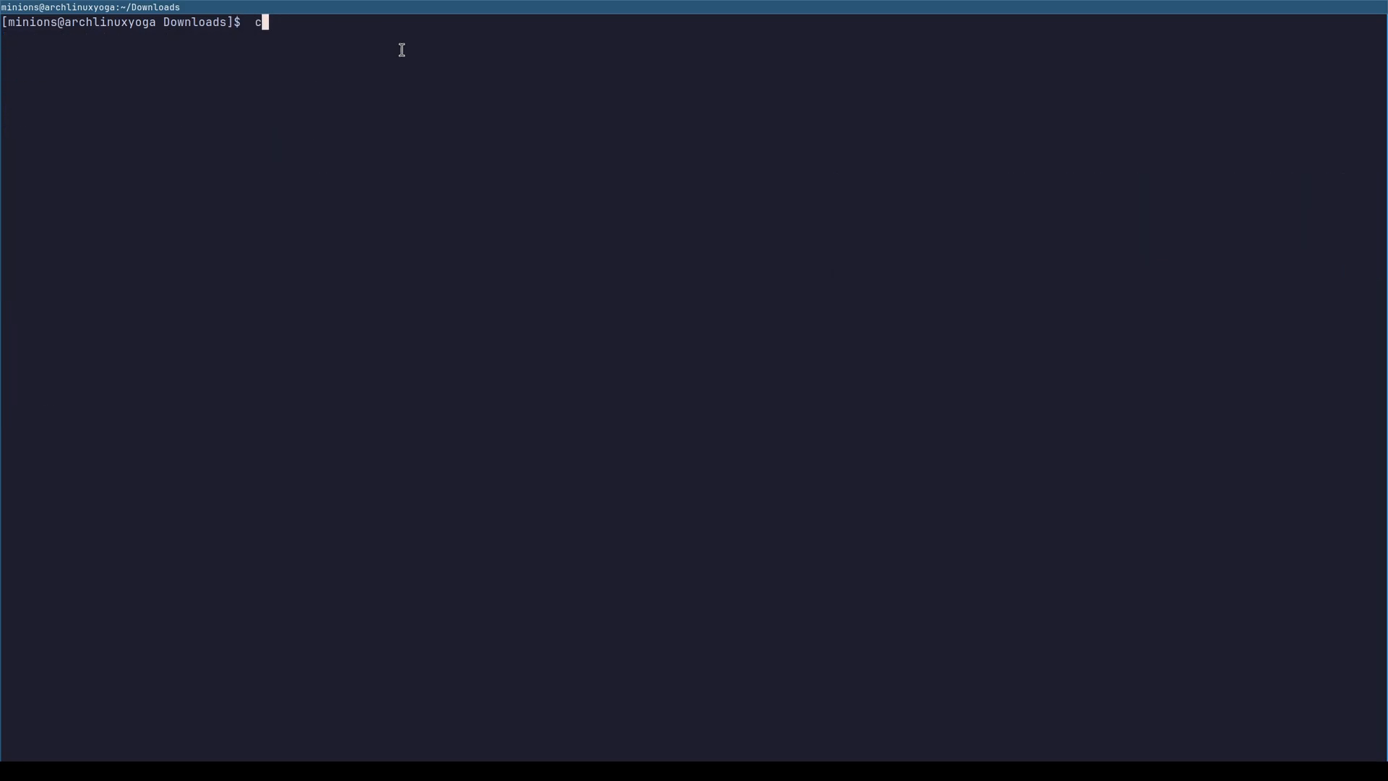
- Clear the screen, list Downloads, and open th-796140343.jpg in feh
key("BackSpace")
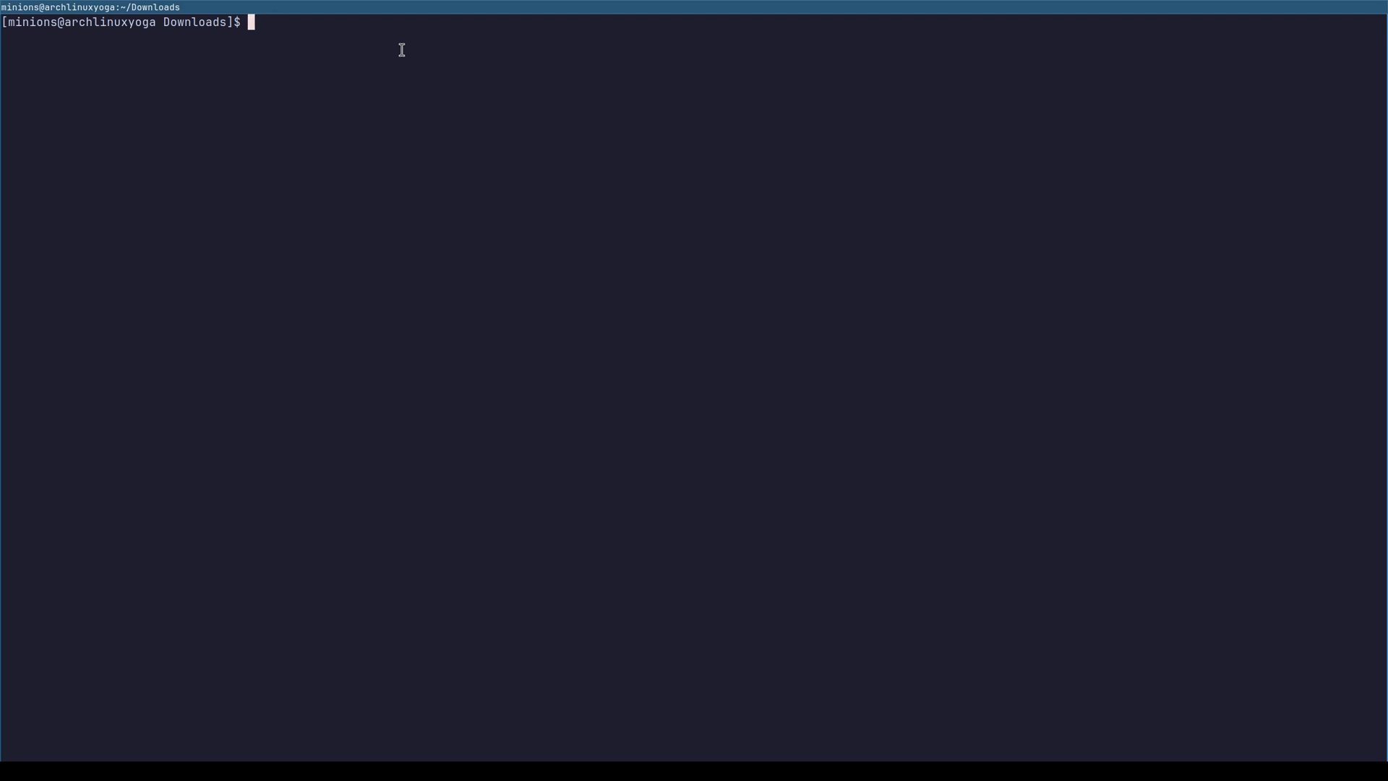
type("ls")
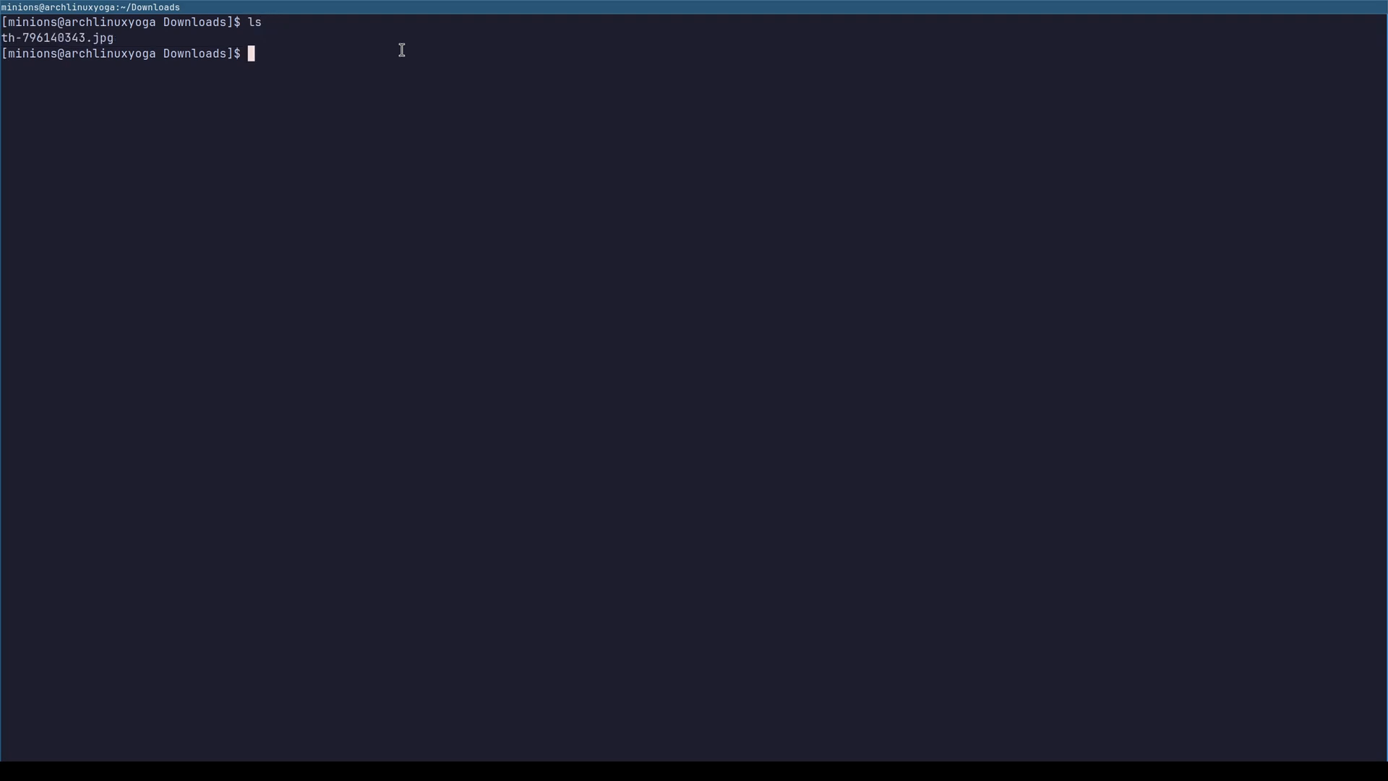
mouse_move(330, 148)
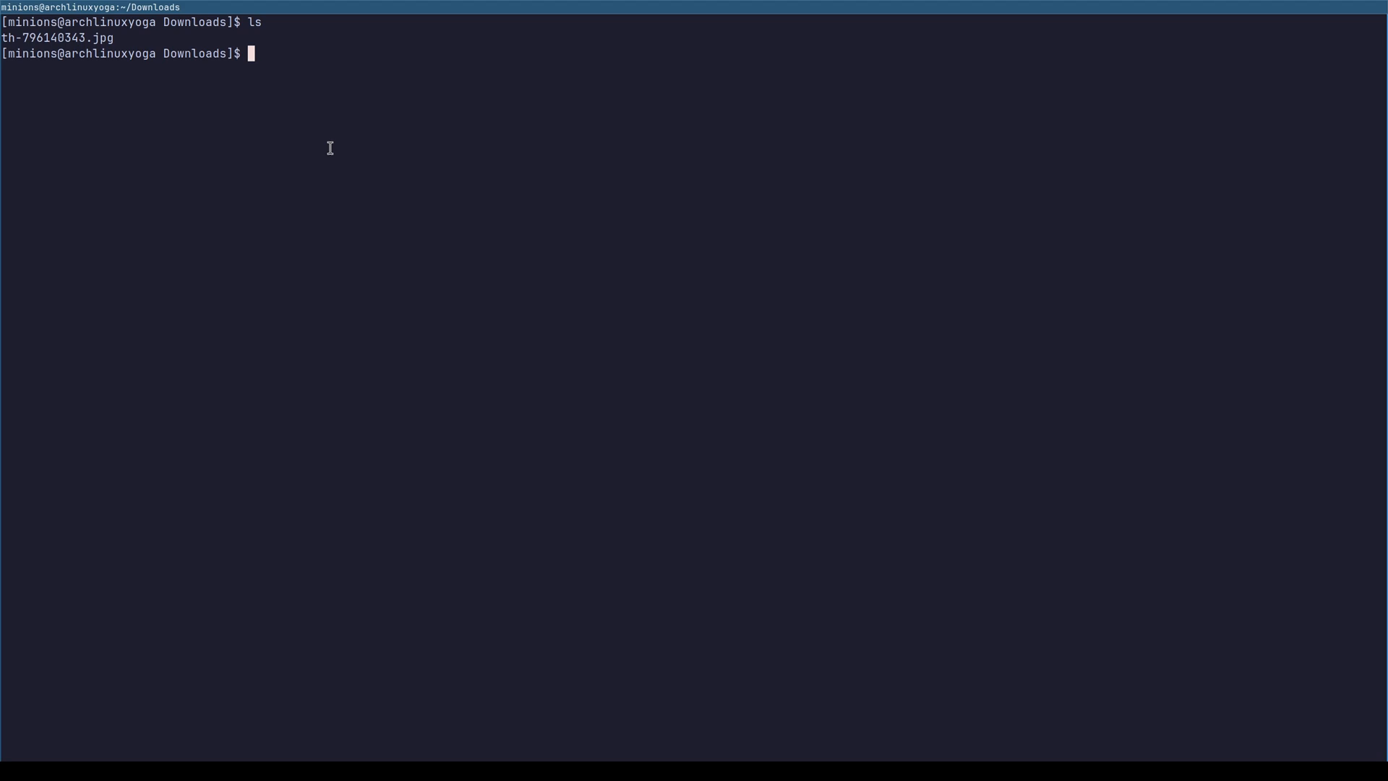
type("feh th-796140343.jpg")
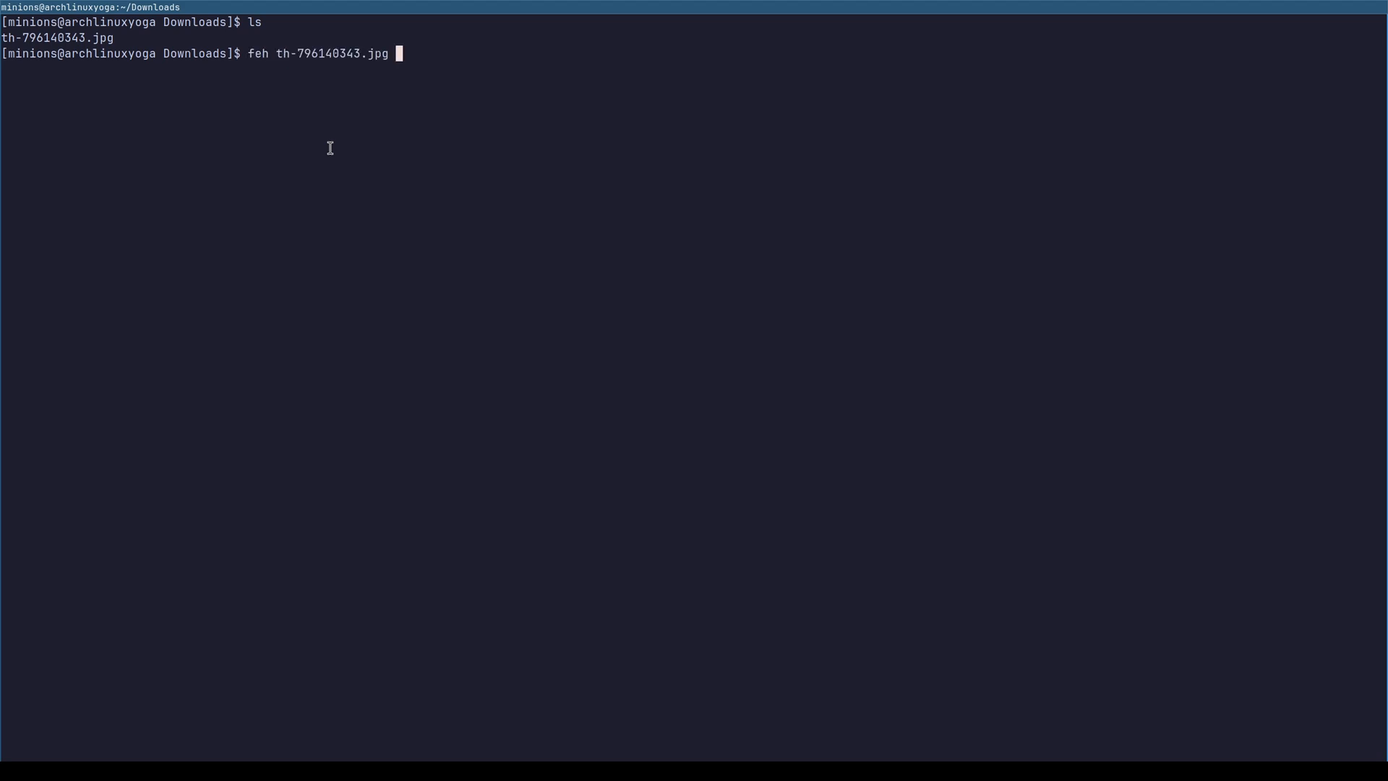
key("Return")
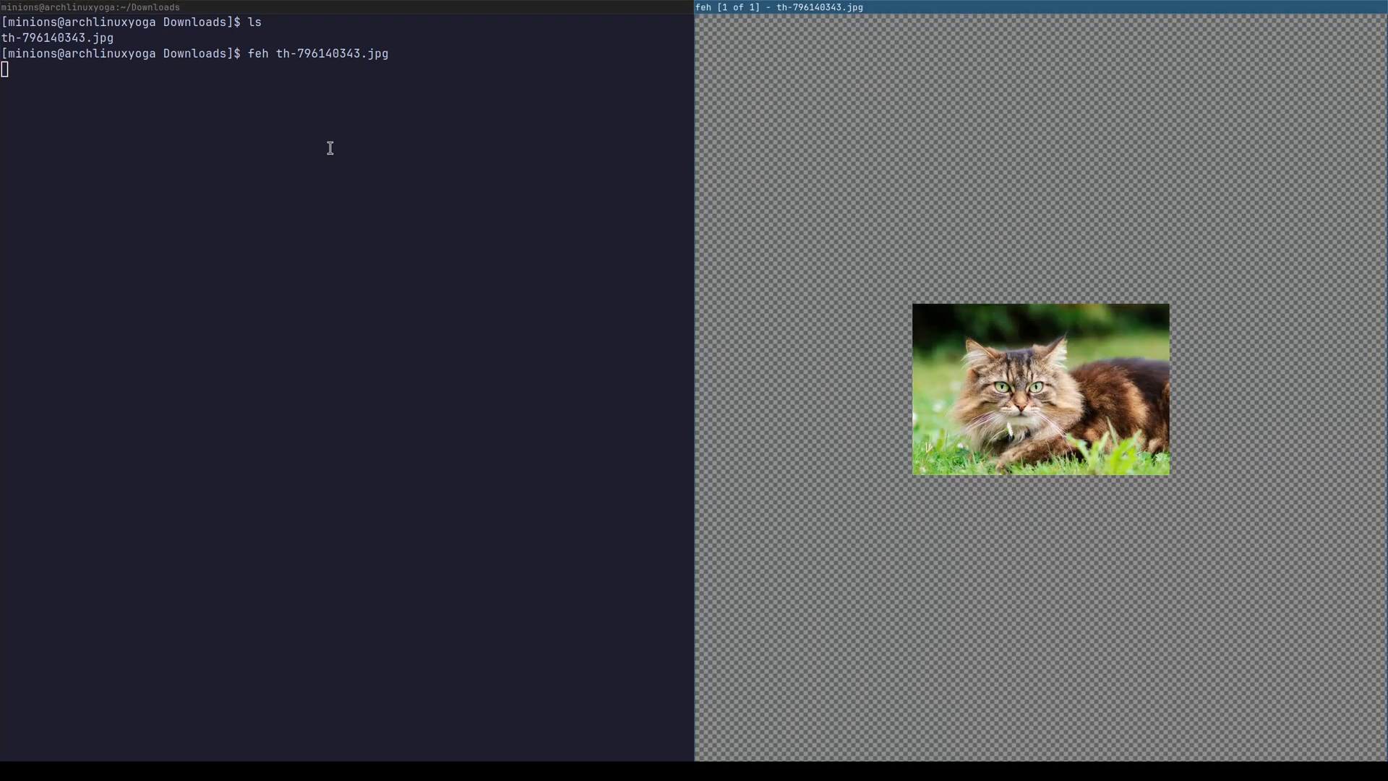
mouse_move(813, 314)
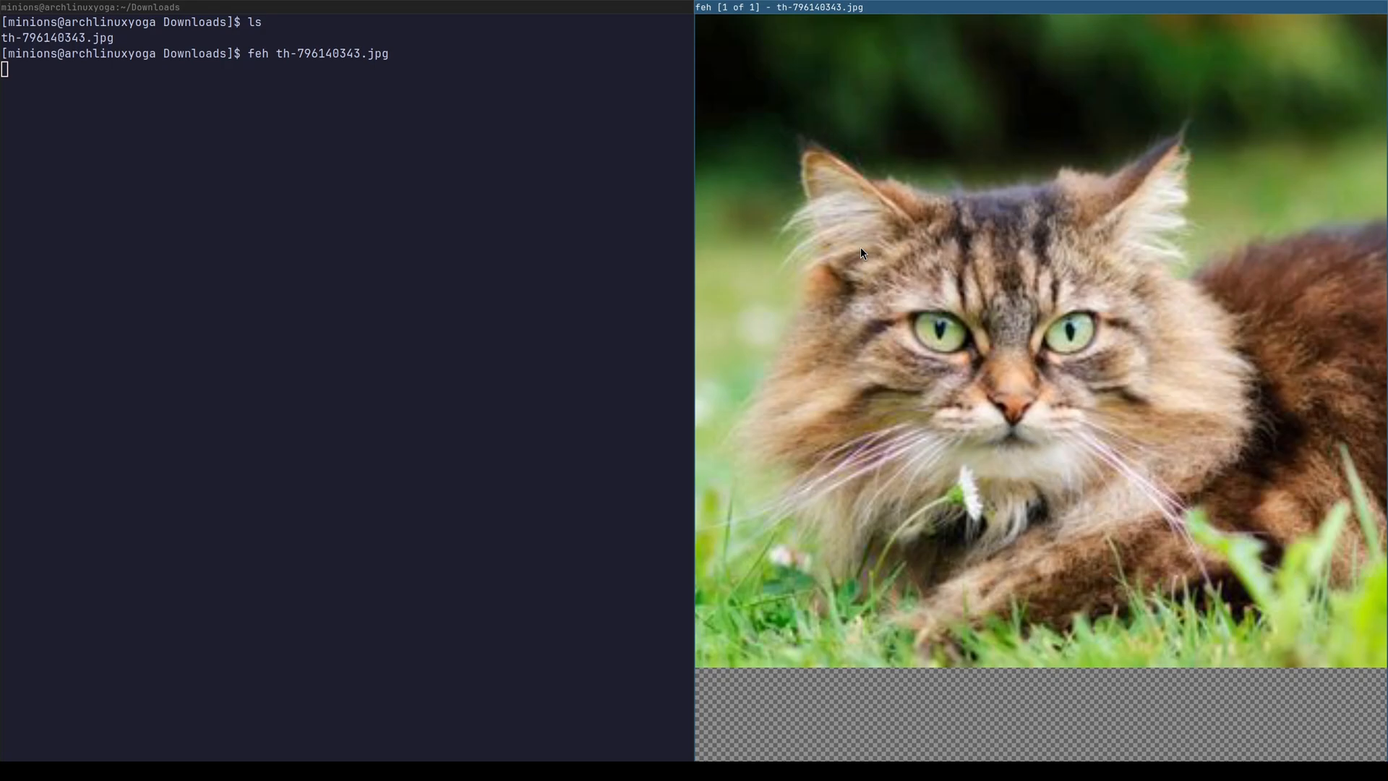
- Quit feh with q after viewing the enlarged cat photo
key("q")
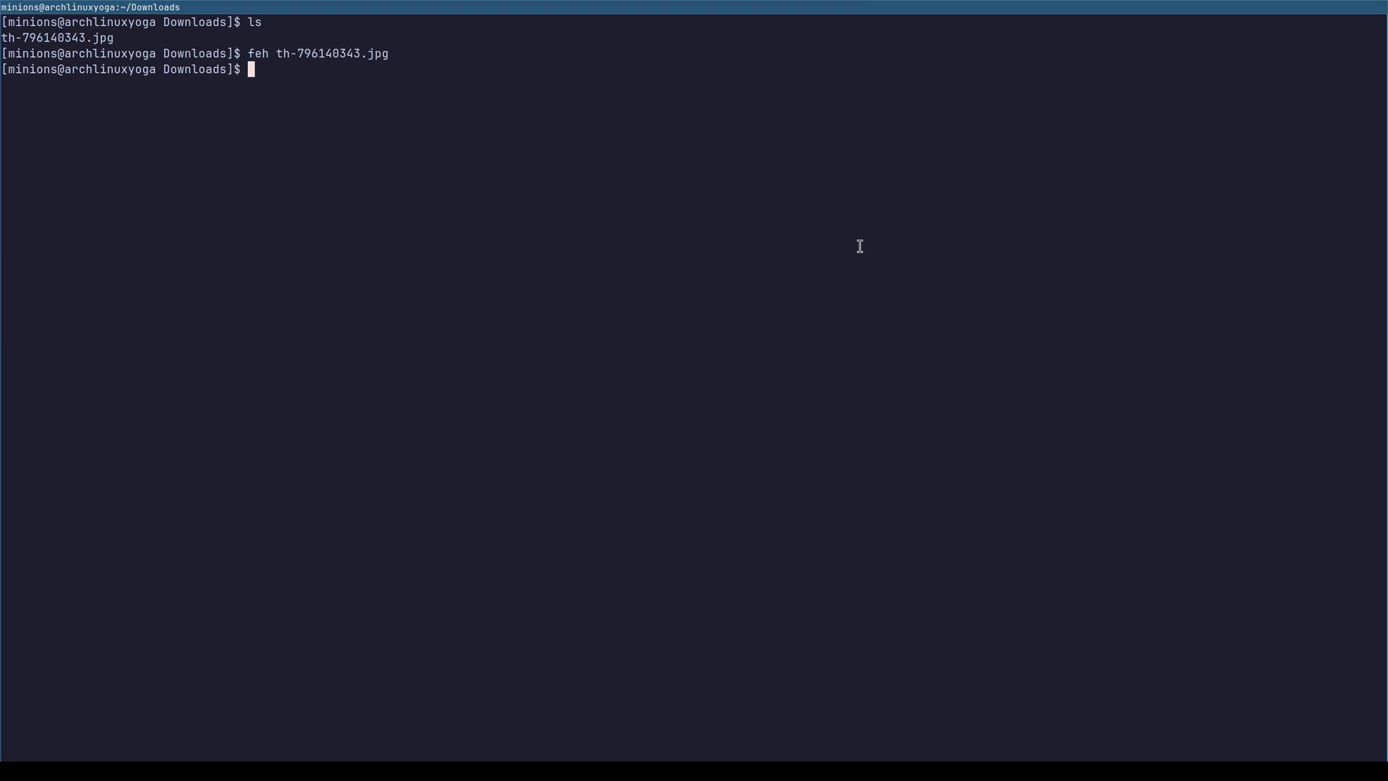
- Install loupe with 'sudo pacman -S loupe' and type 'loupe th-796140343.jpg'
type("sudo")
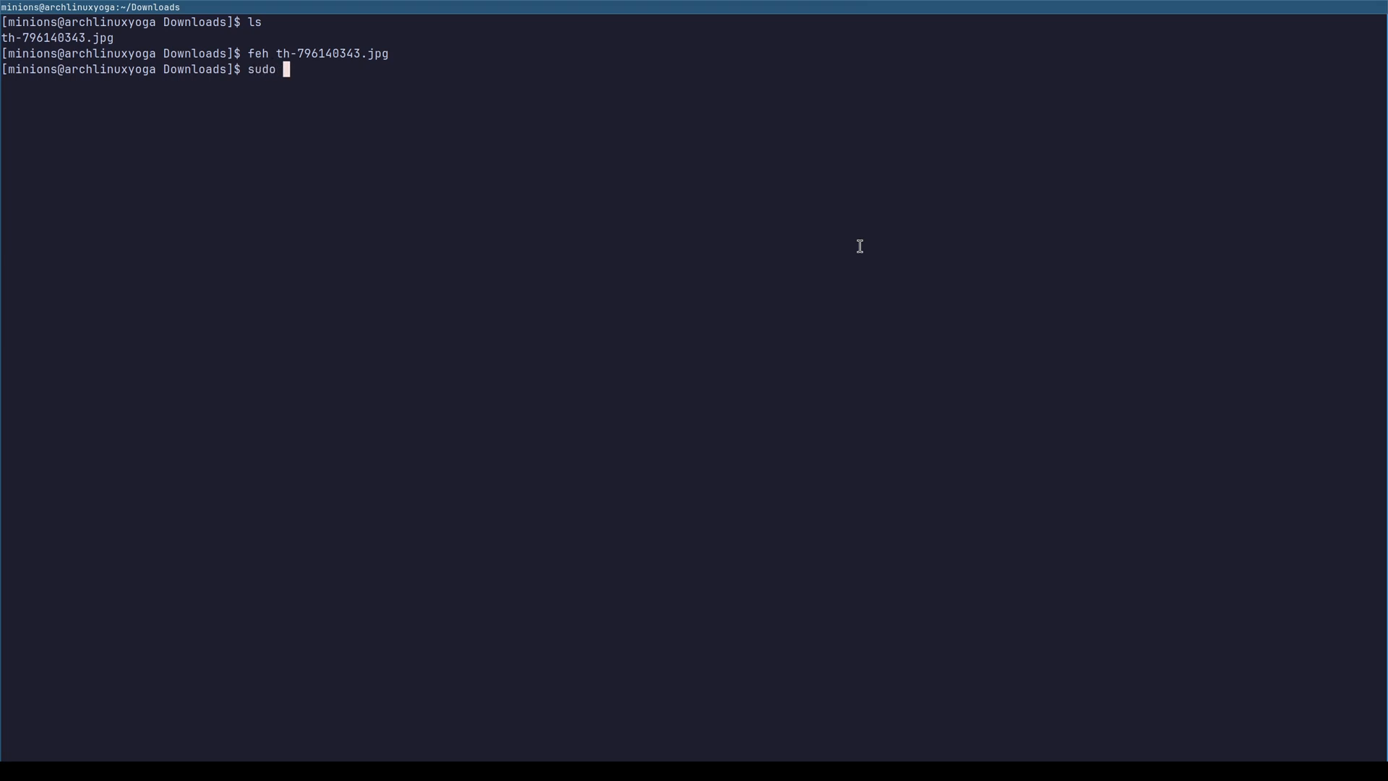
type("pacman -S")
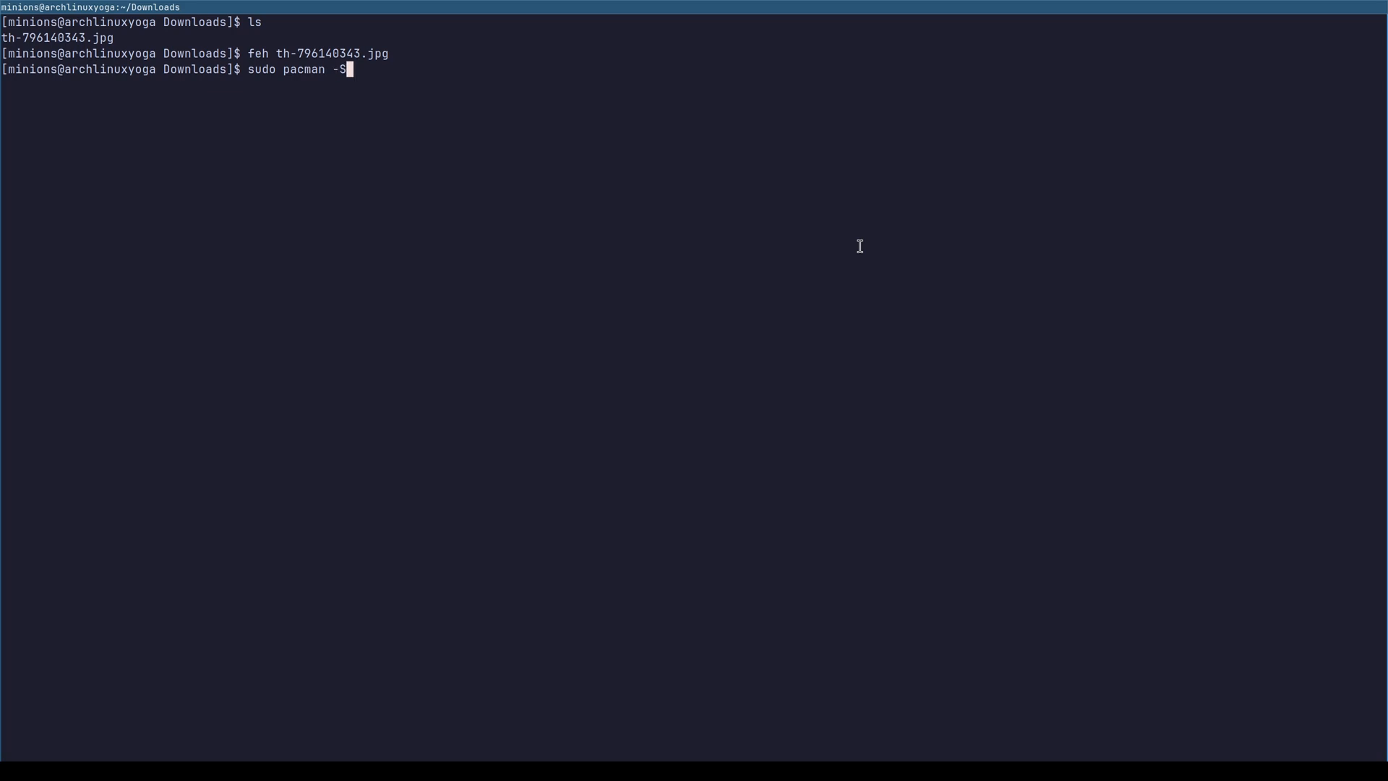
type("lo")
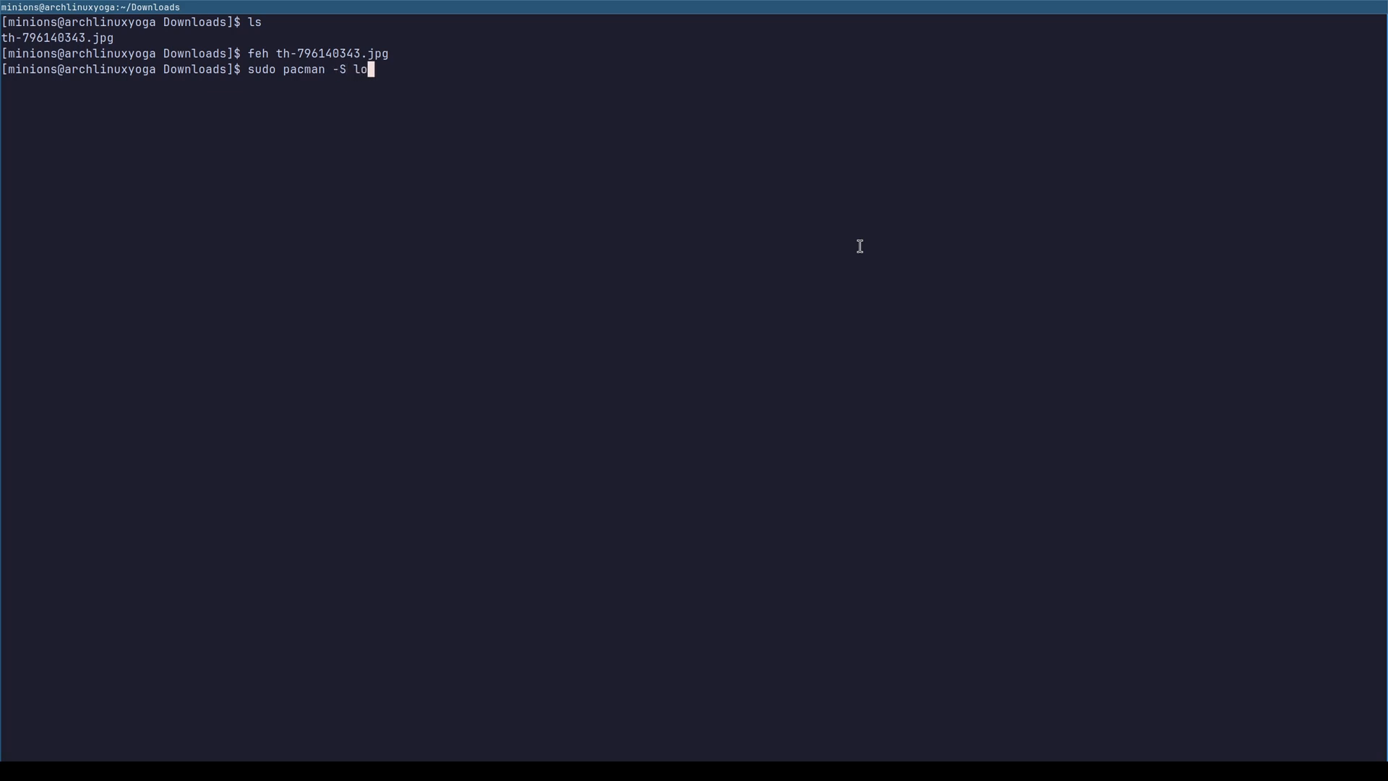
type("upe")
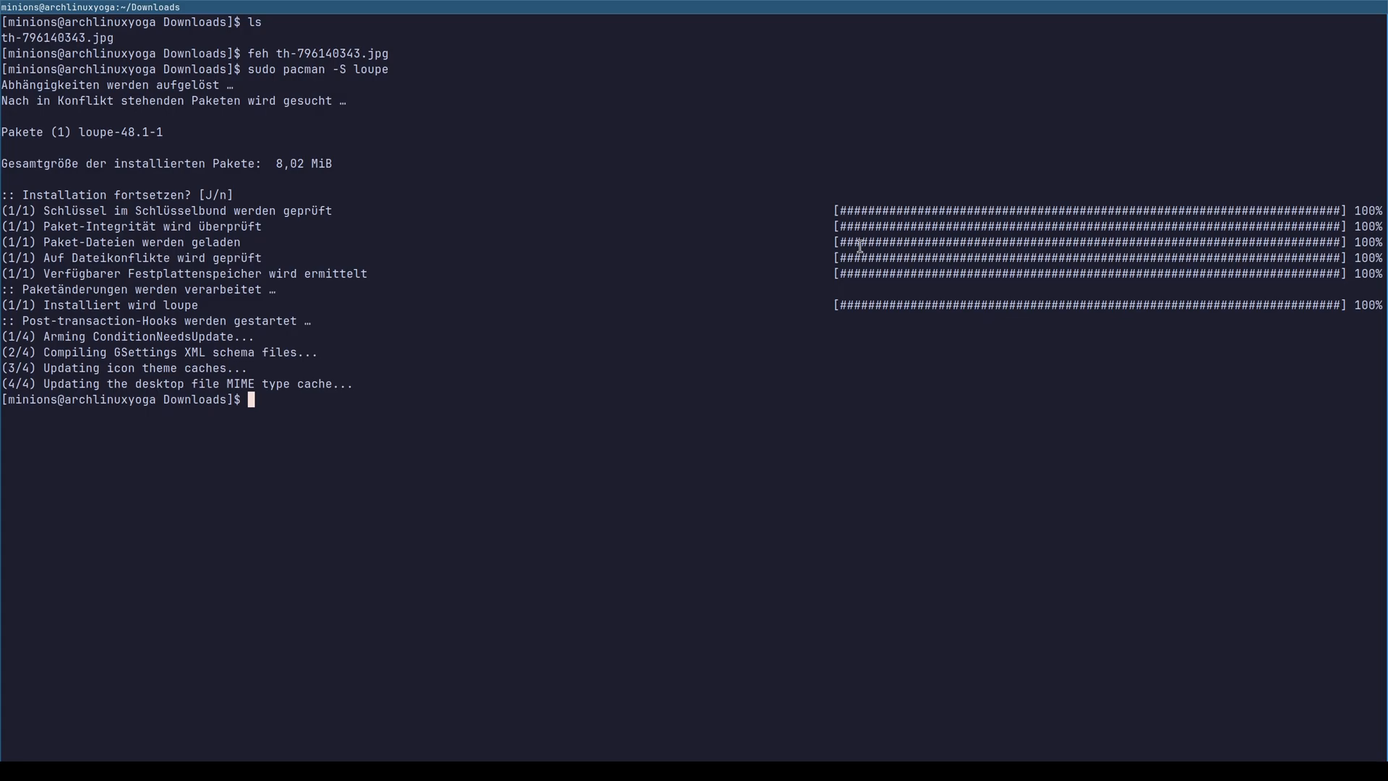
type("loupe")
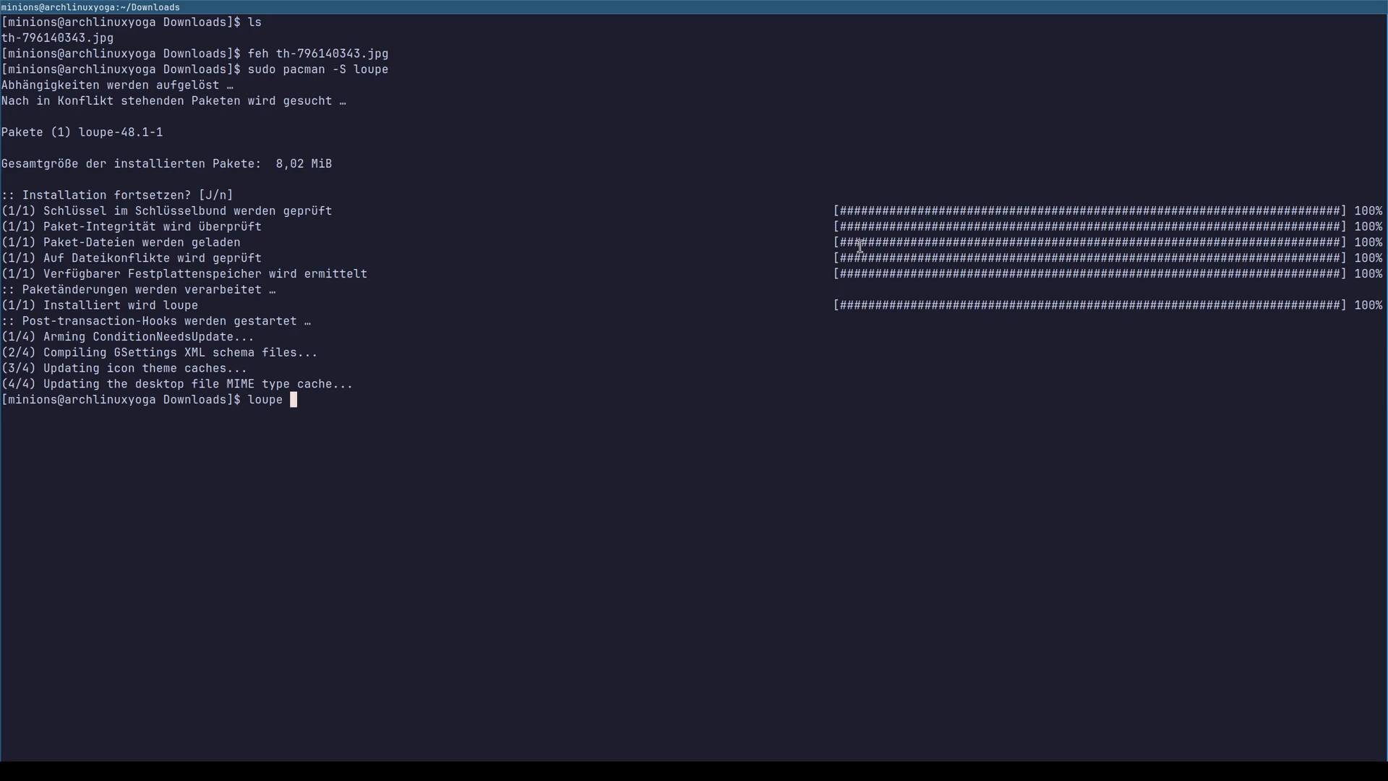
type("th-796140343.jpg")
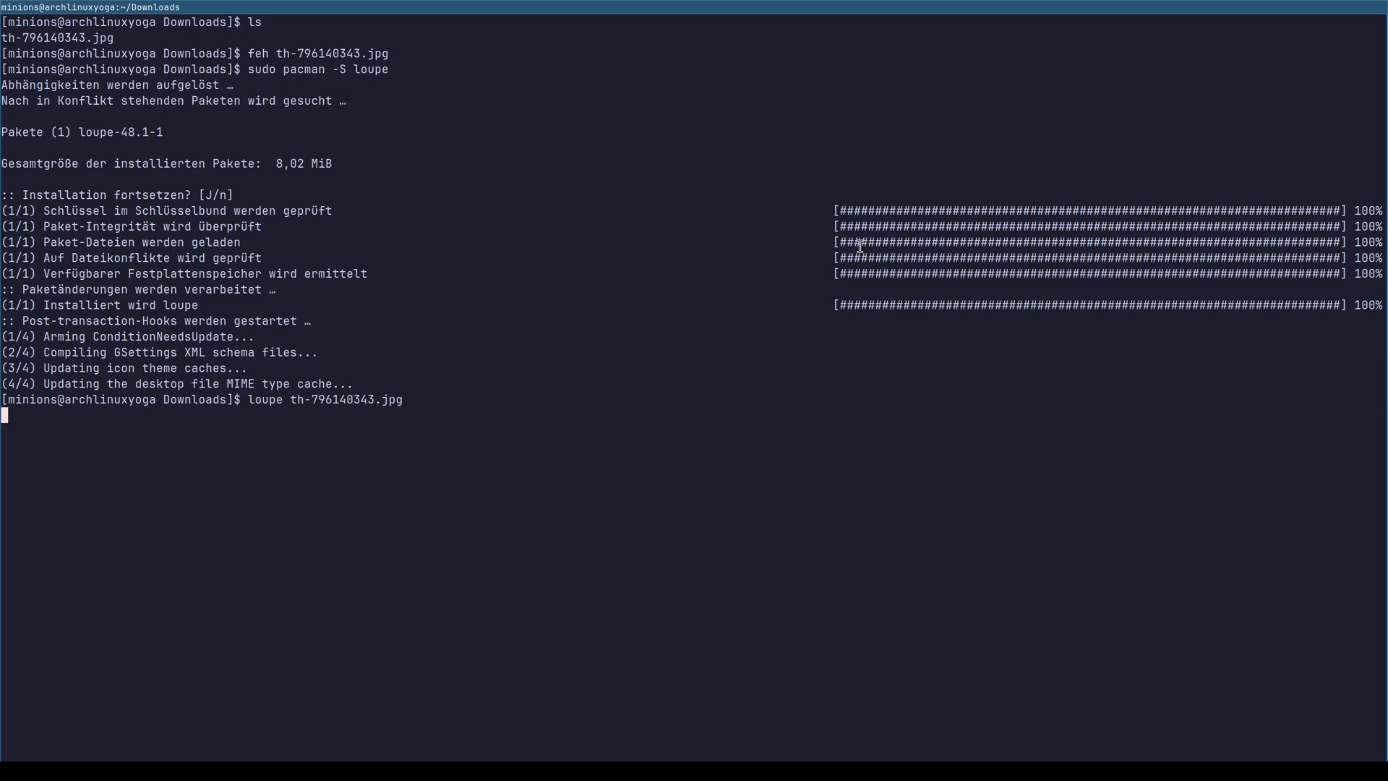
- Open the photo in Loupe, zoom in, refit, then zoom repeatedly onto the cat's eye
key("Return")
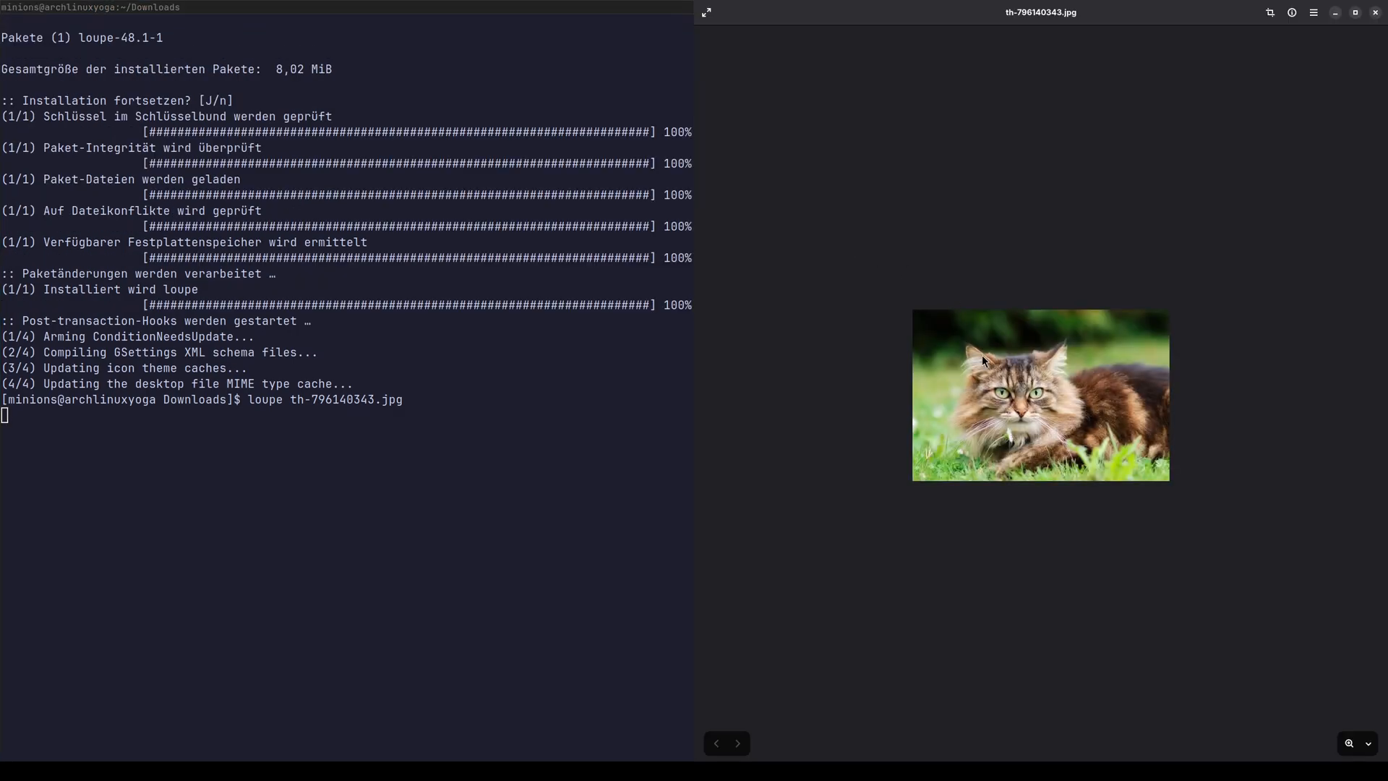
left_click(1327, 744)
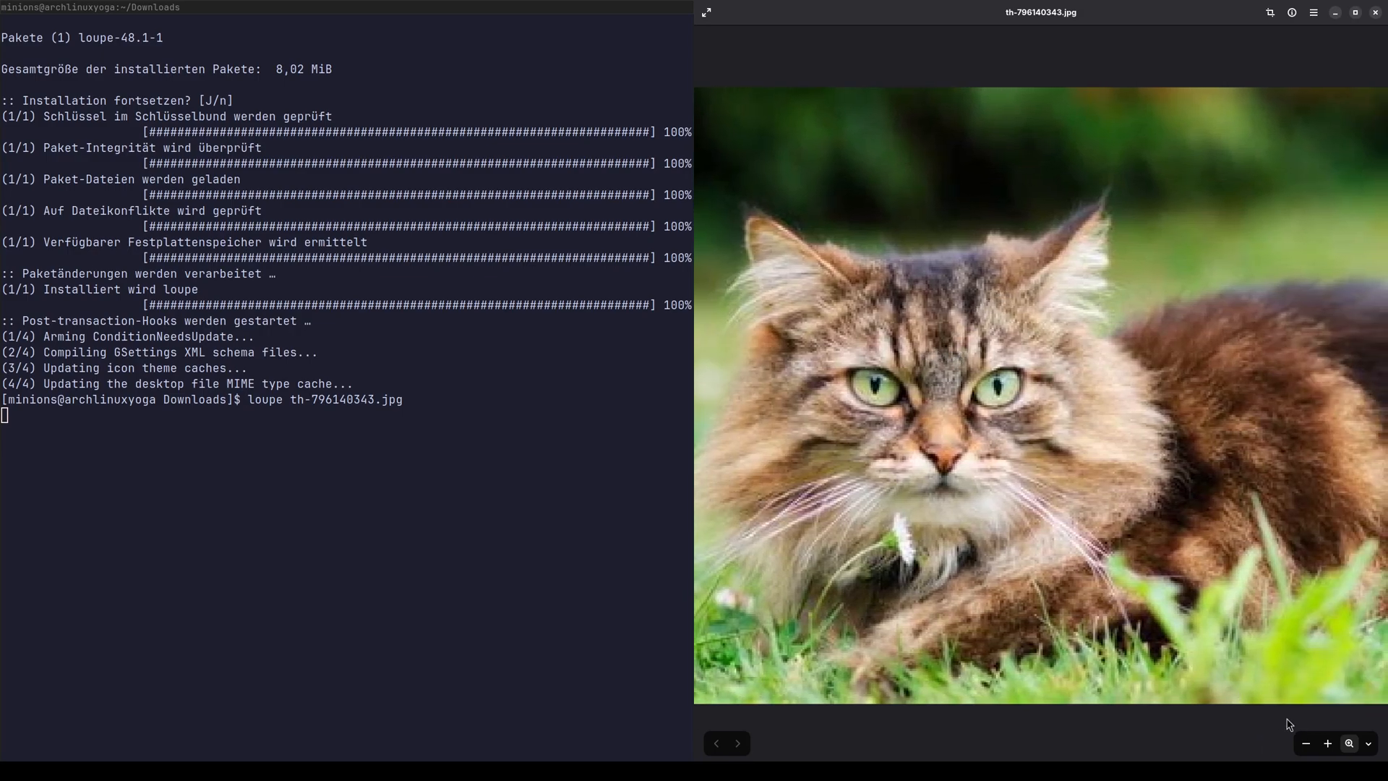
left_click(1348, 743)
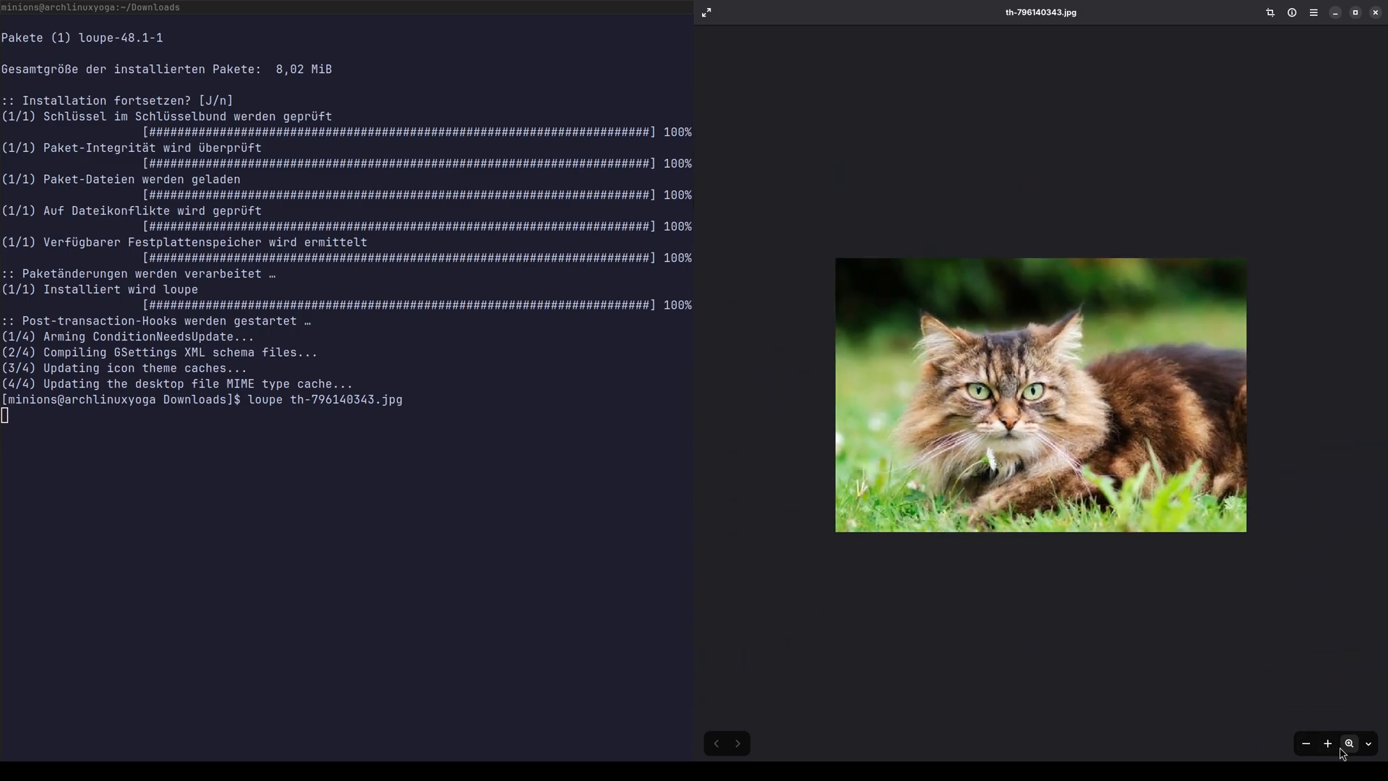
left_click(1326, 743)
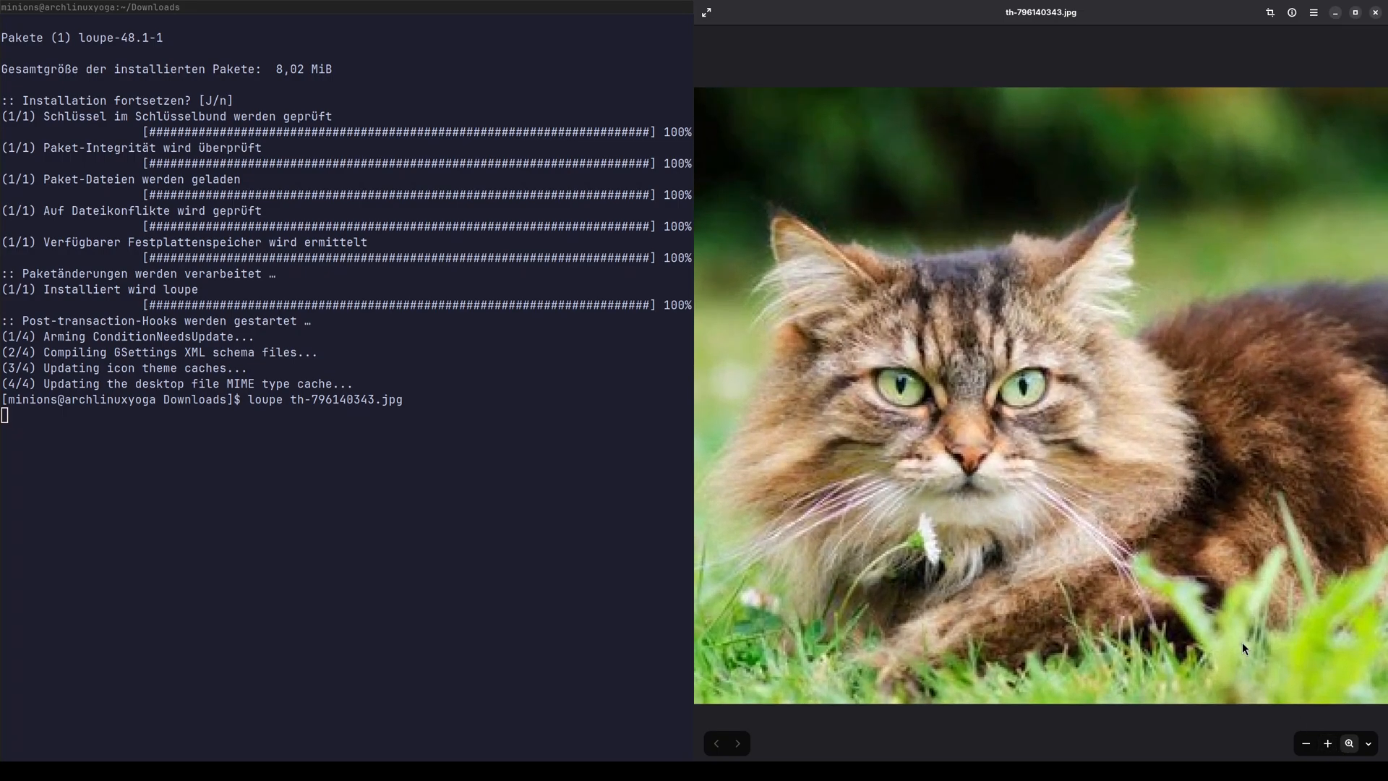
left_click(1328, 742)
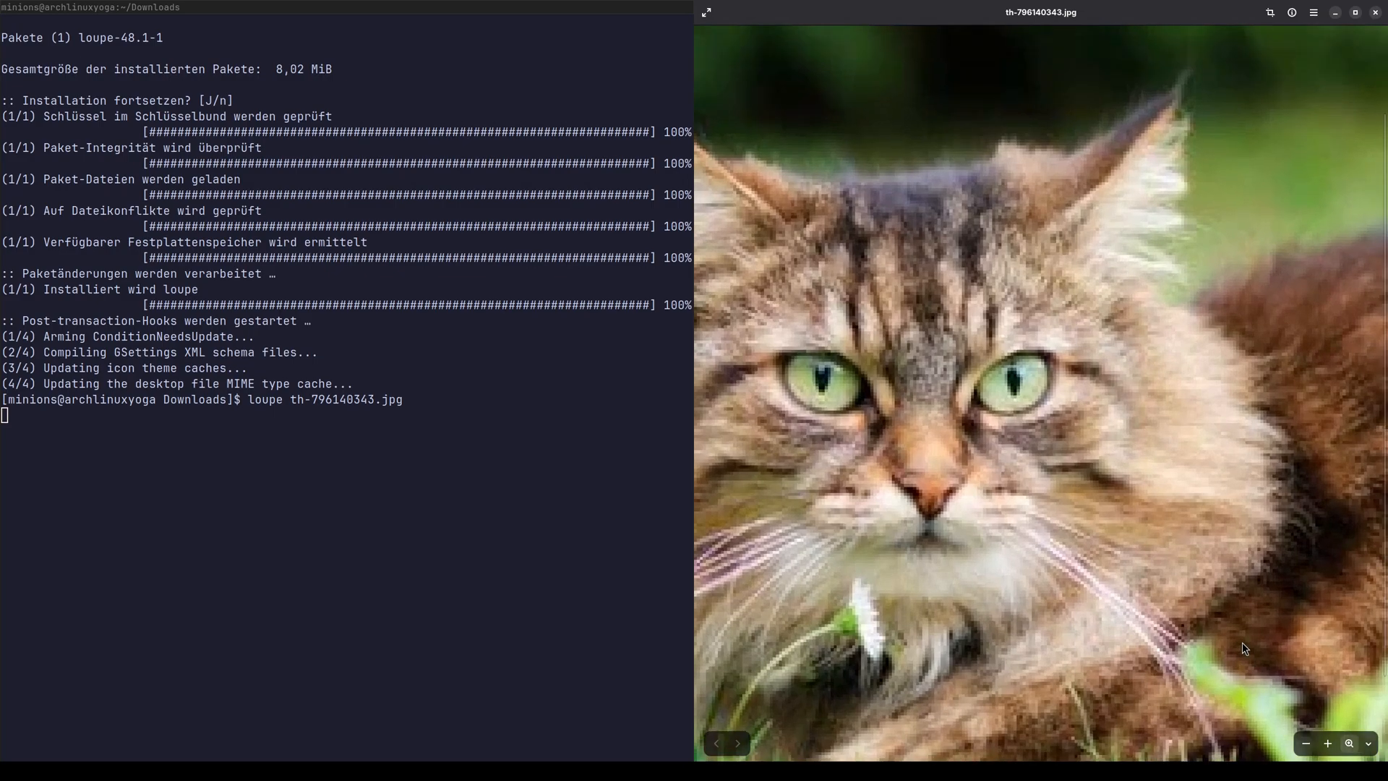
left_click(1327, 743)
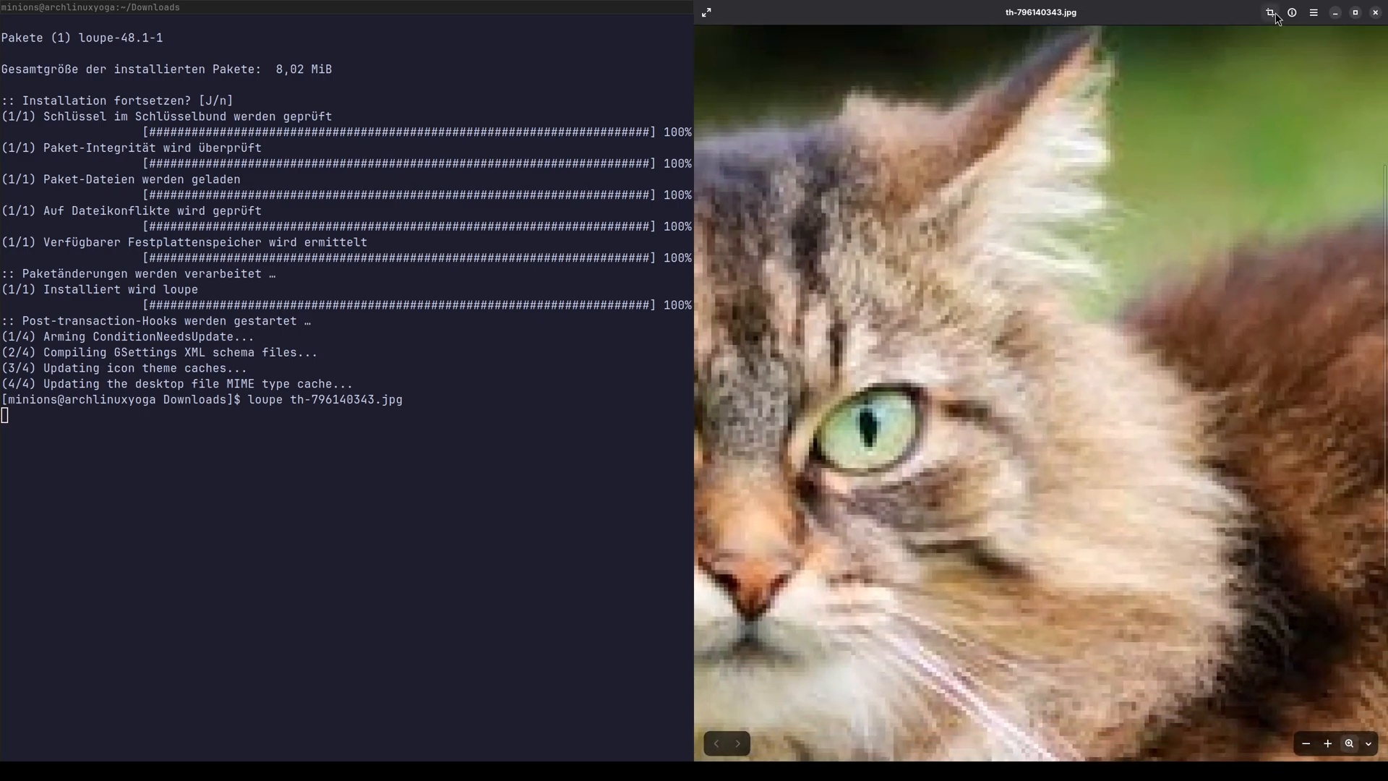
left_click(1270, 12)
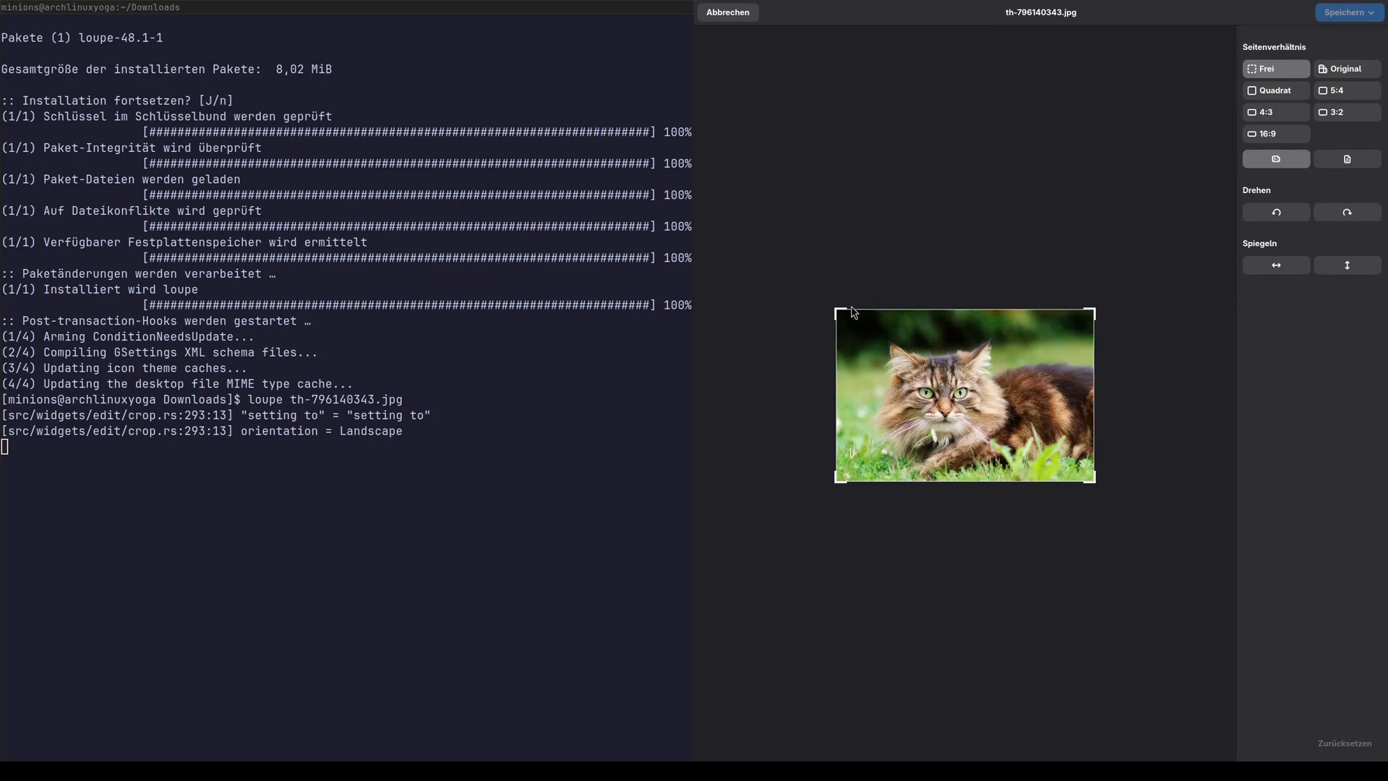
left_click_drag(836, 315, 965, 398)
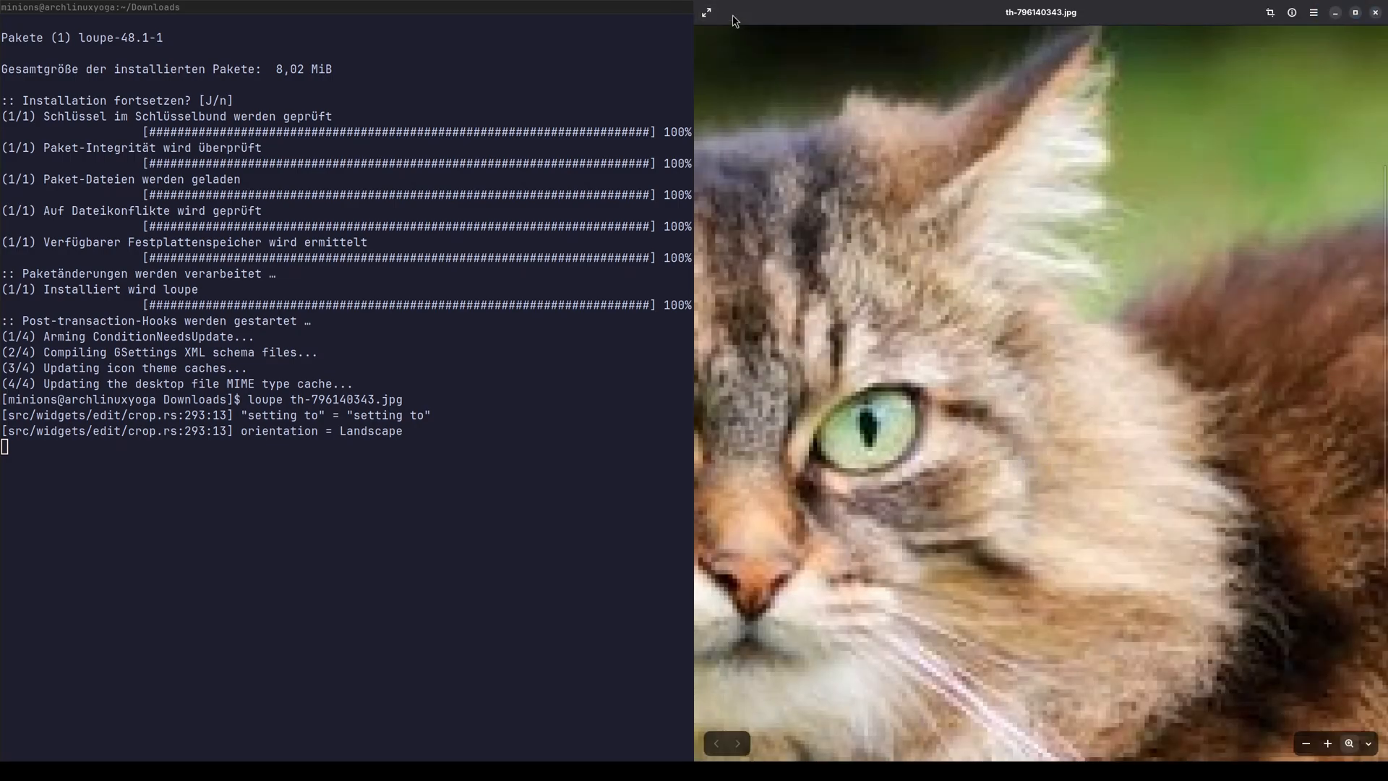
left_click(435, 334)
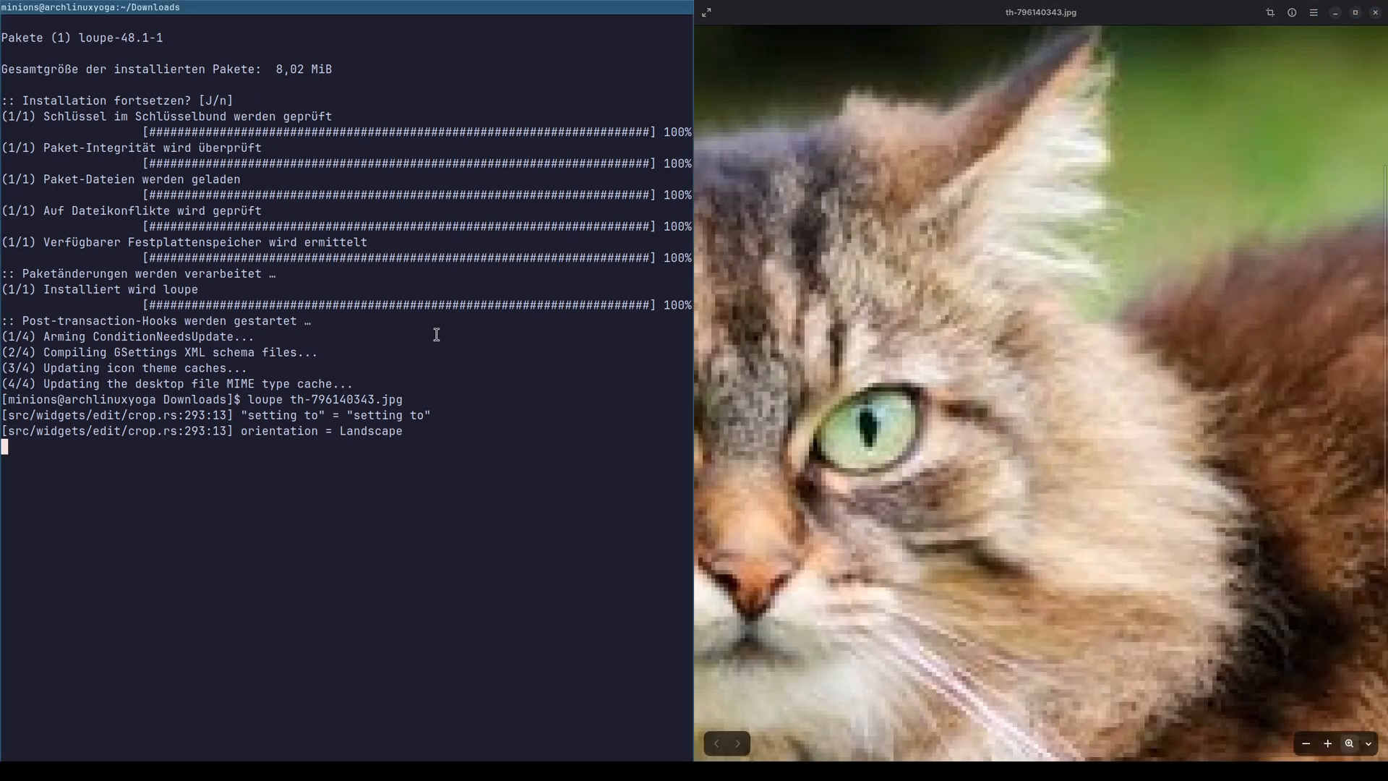
type("lo")
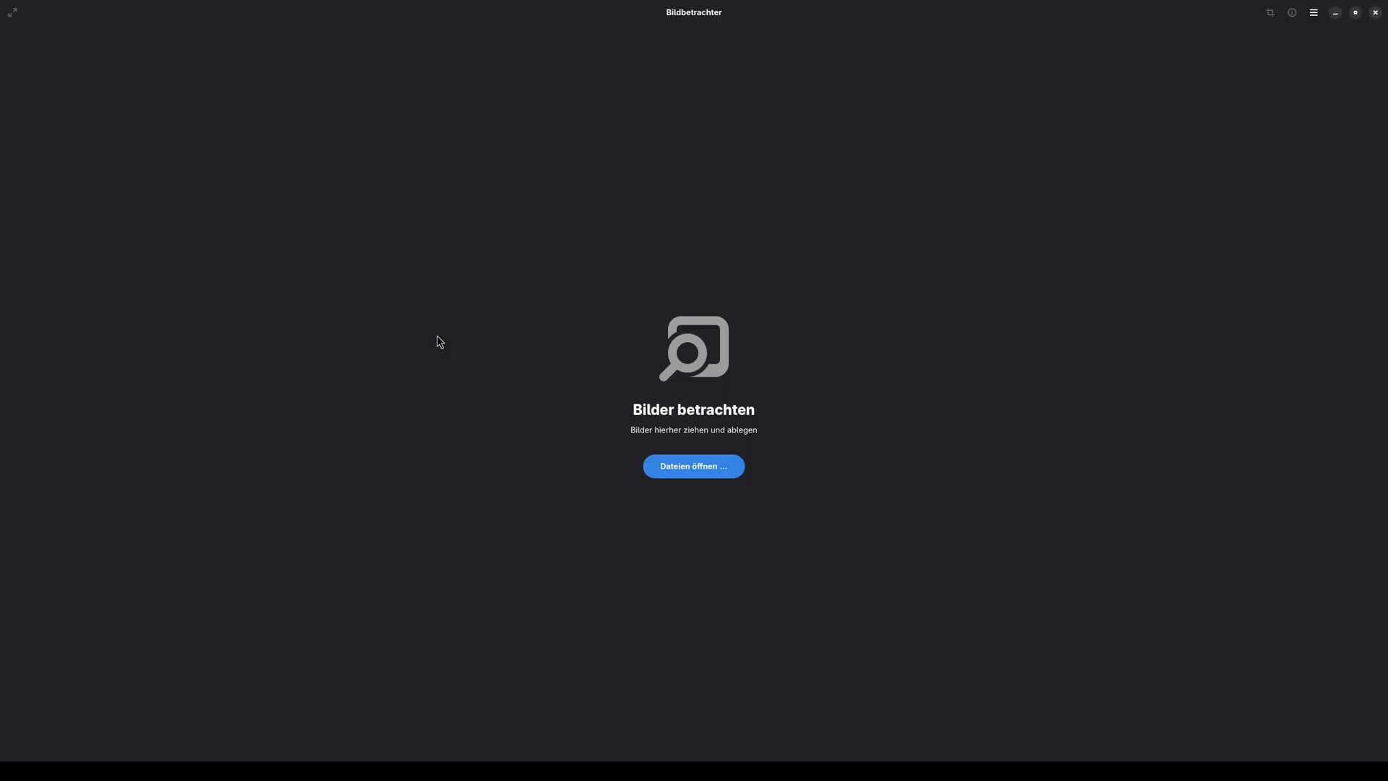
mouse_move(707, 451)
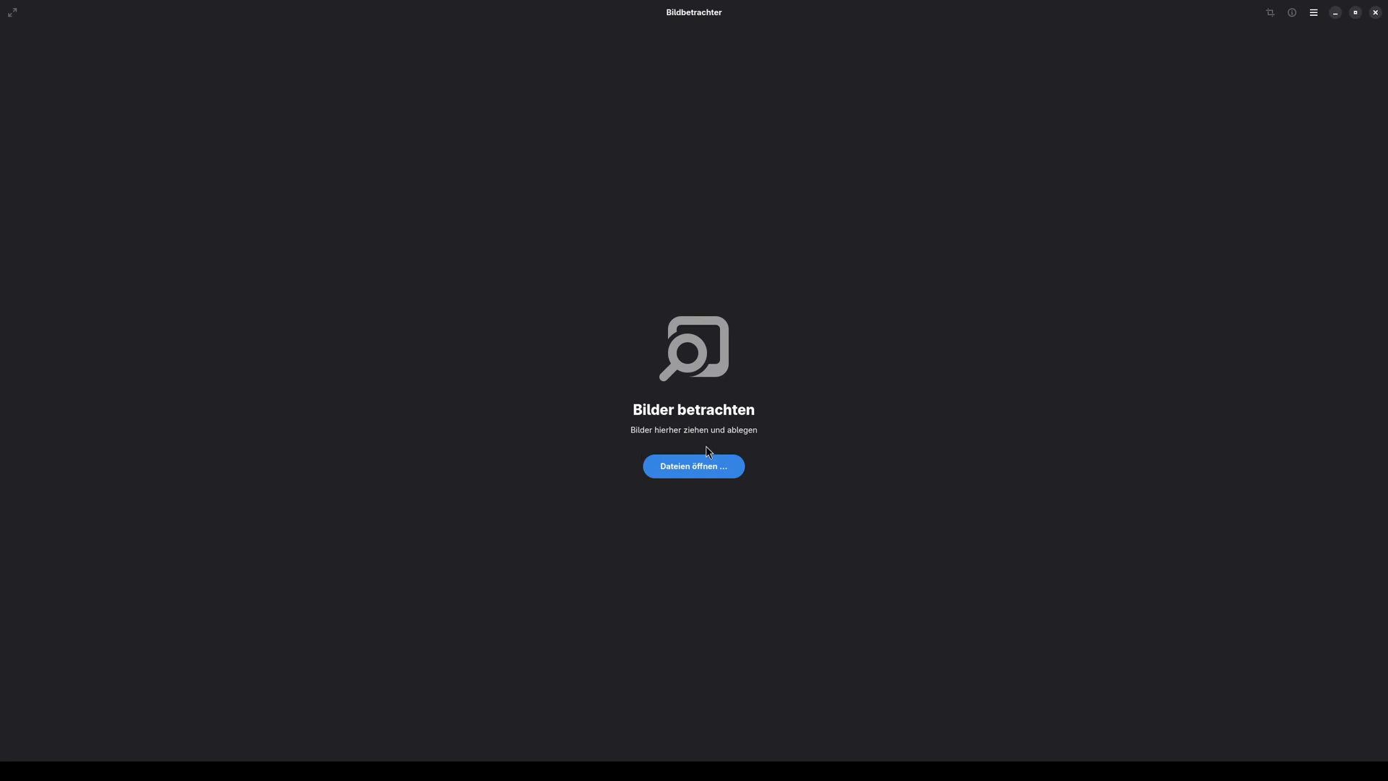
- Use Dateien öffnen on Loupe's start page to load th-796140343.jpg
left_click(693, 466)
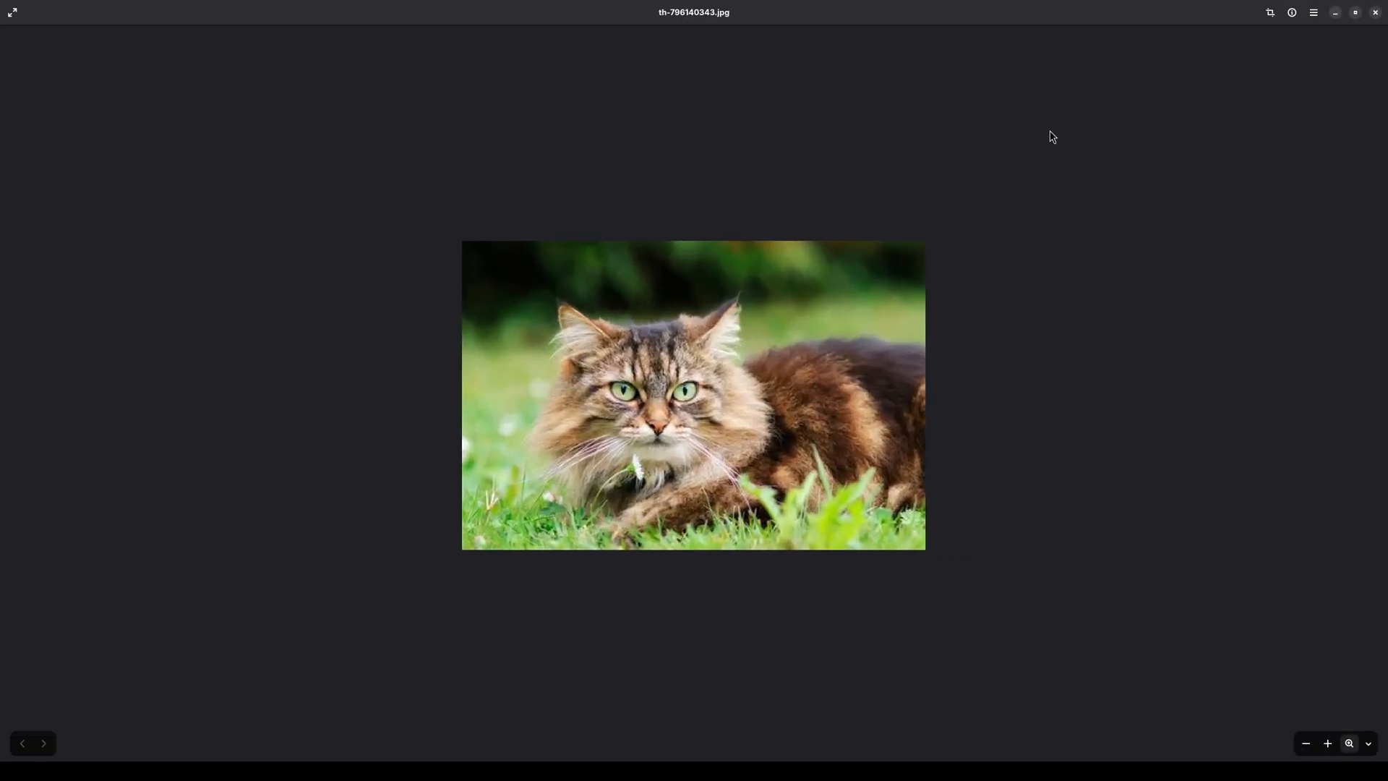
left_click(1269, 12)
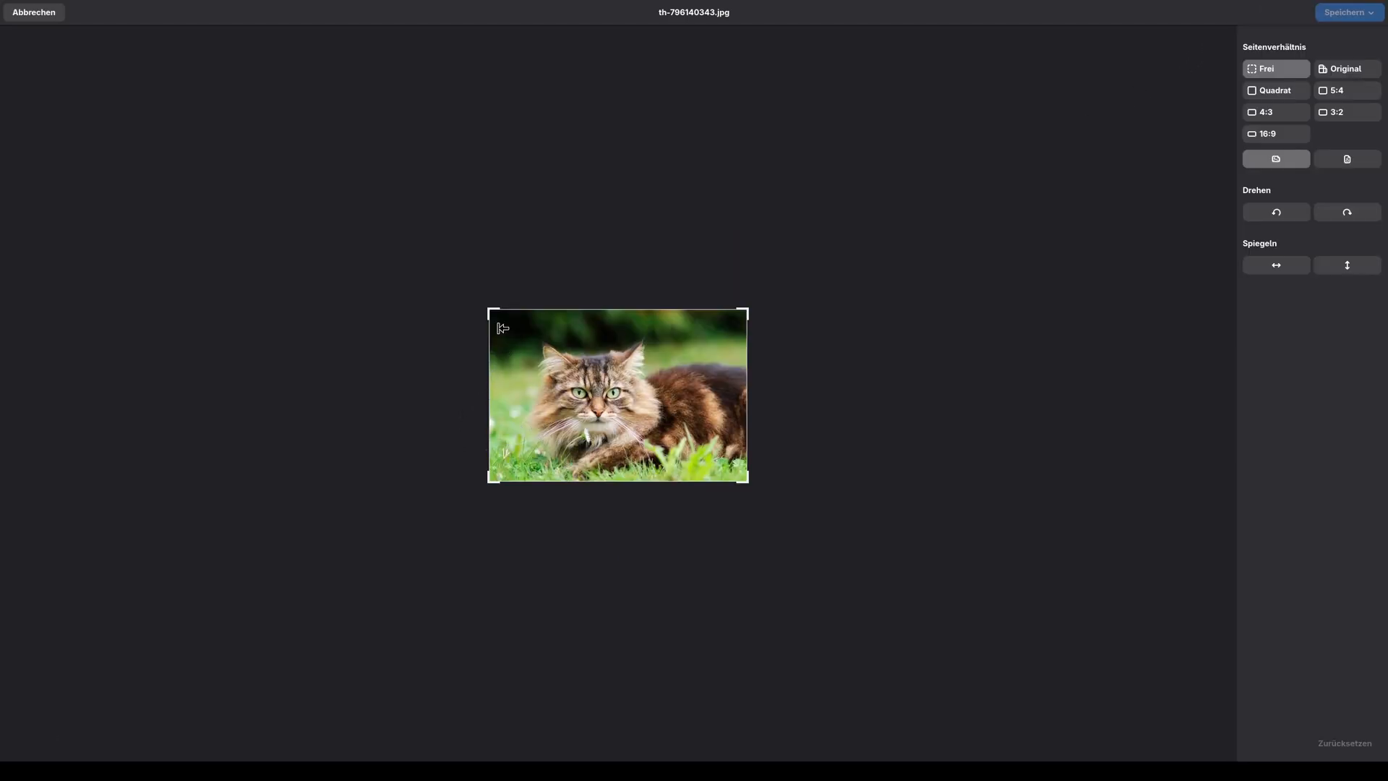
left_click(1344, 11)
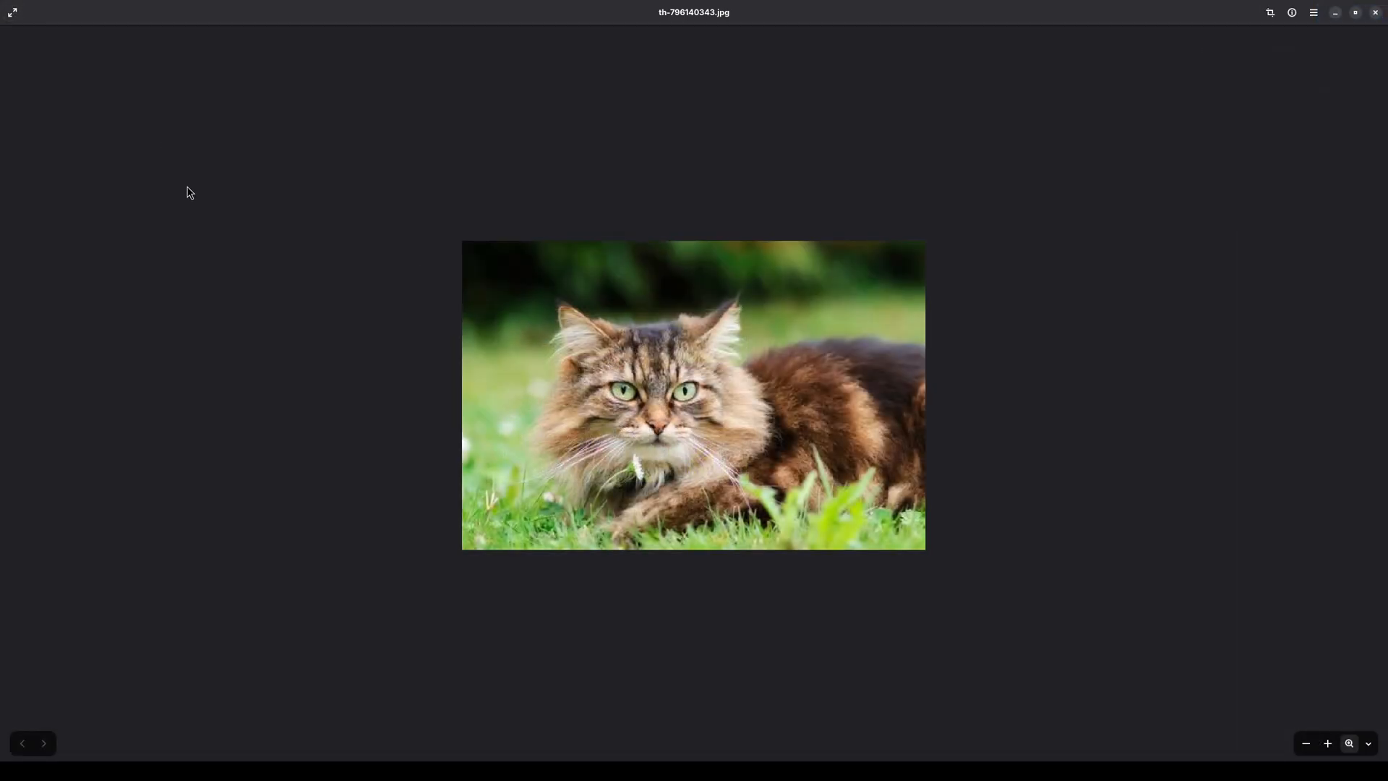